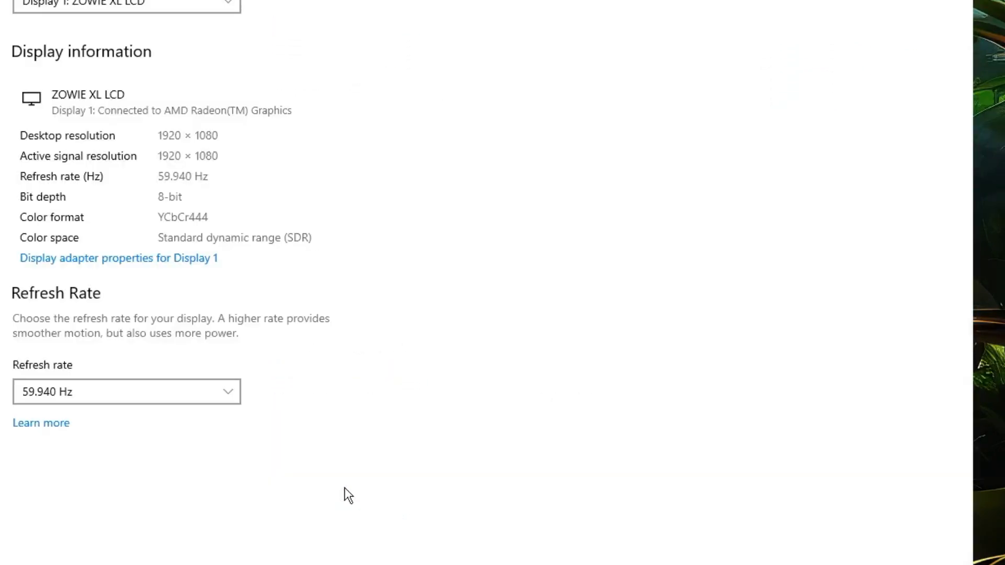
{"action": "mouse_move", "coordinate": [138, 266]}
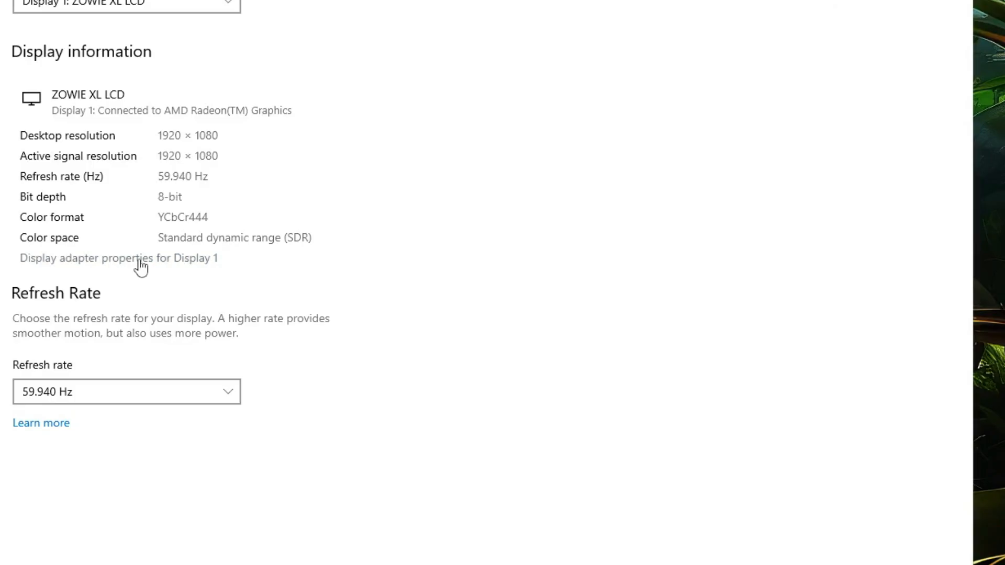
Show the adapter properties for Display 1, reporting 512 MB dedicated video memory
{"action": "left_click", "coordinate": [117, 258]}
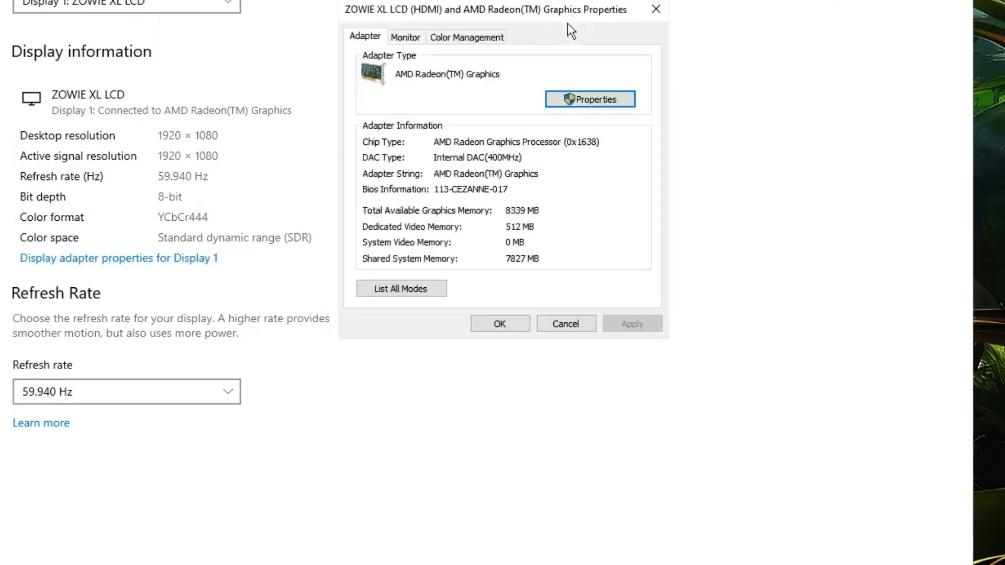
{"action": "mouse_move", "coordinate": [536, 242]}
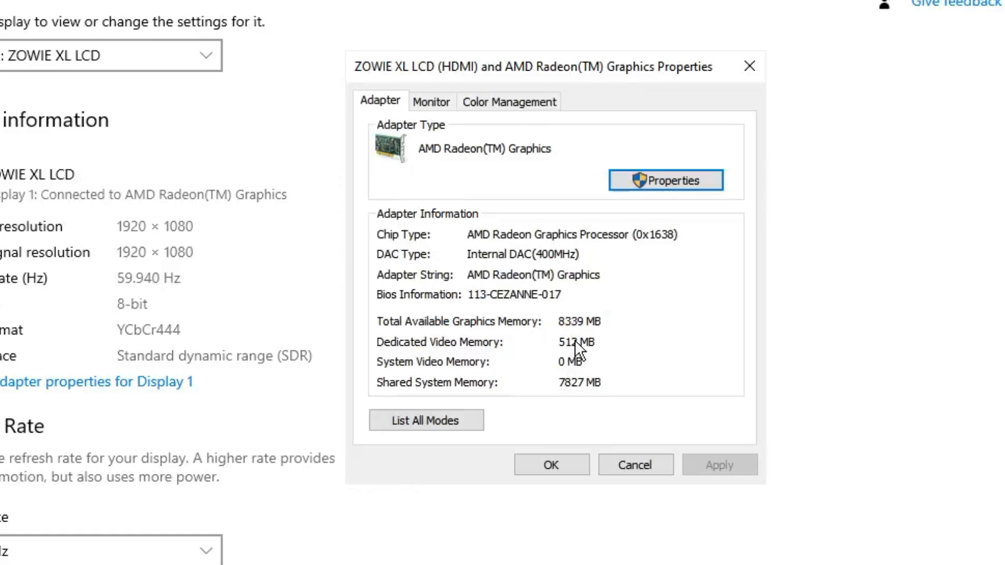
{"action": "mouse_move", "coordinate": [553, 360]}
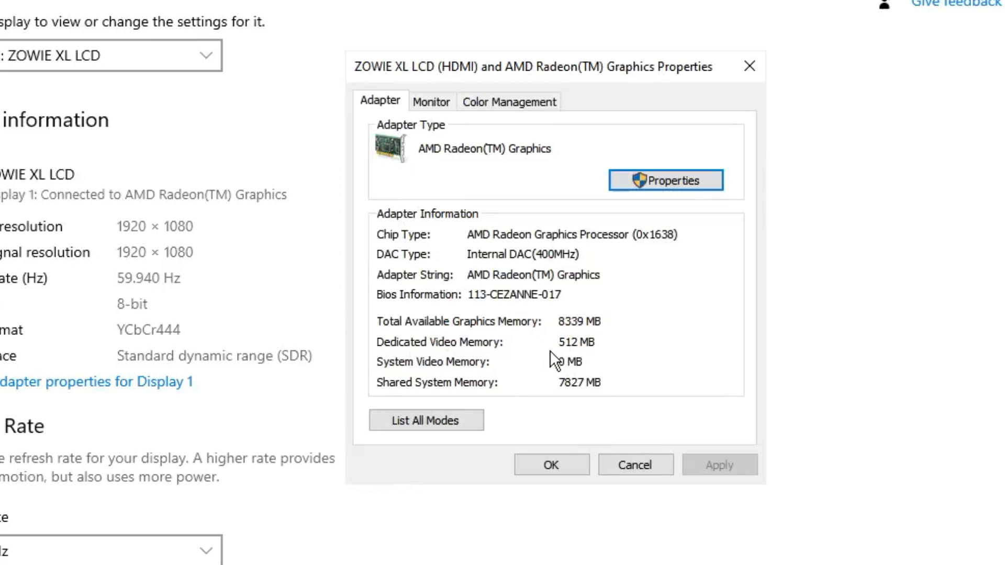
{"action": "mouse_move", "coordinate": [595, 380]}
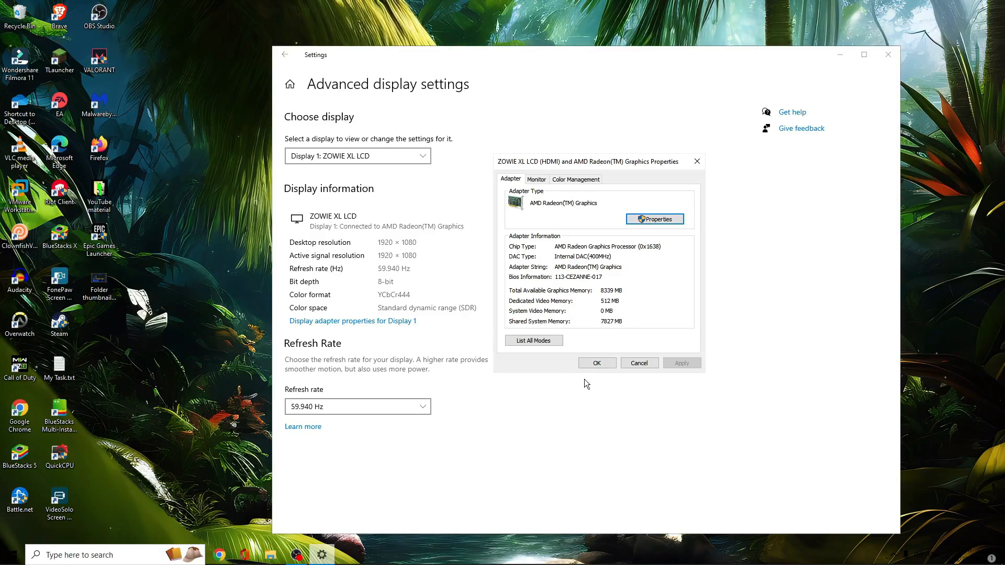
{"action": "mouse_move", "coordinate": [585, 387]}
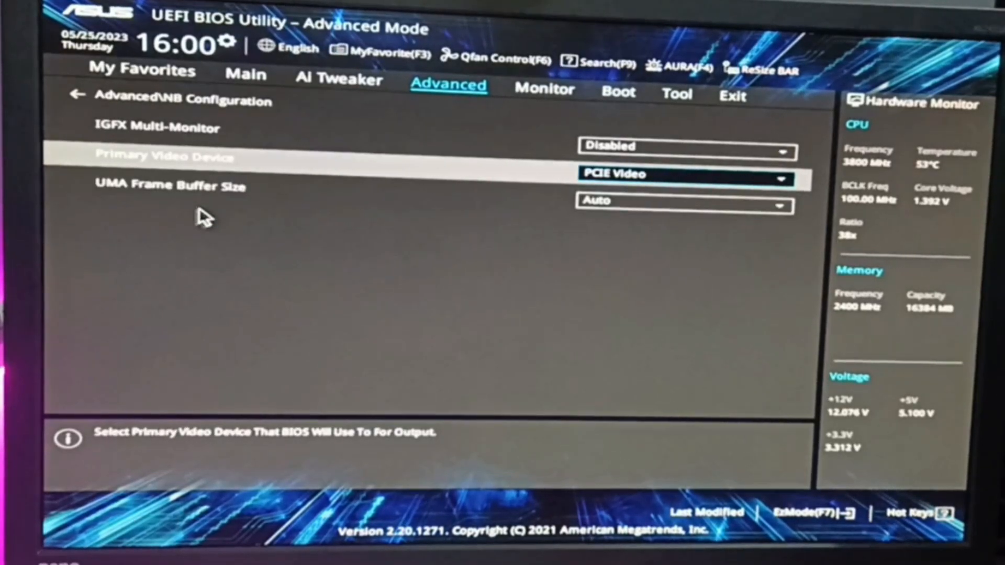
{"action": "mouse_move", "coordinate": [197, 226]}
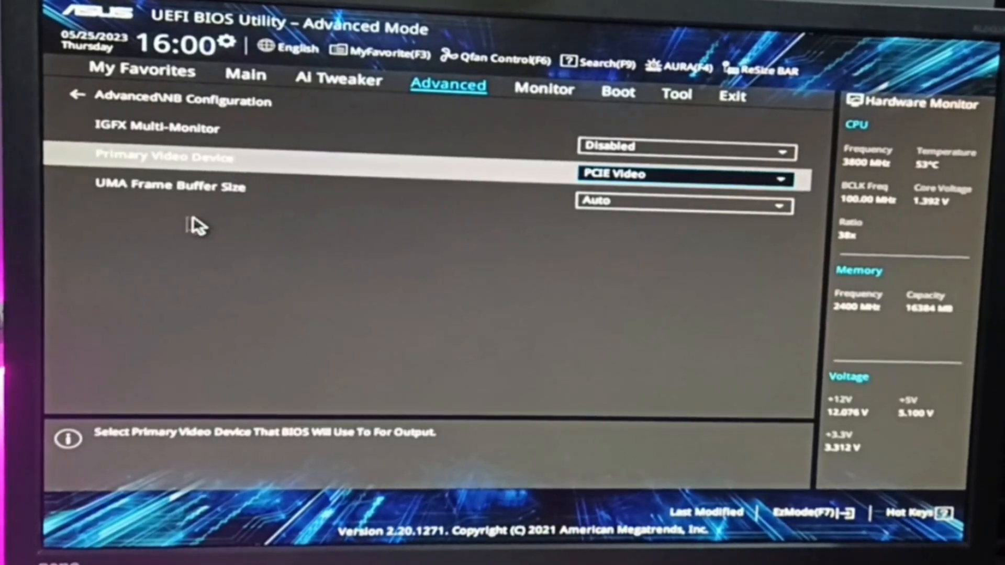
{"action": "mouse_move", "coordinate": [227, 207]}
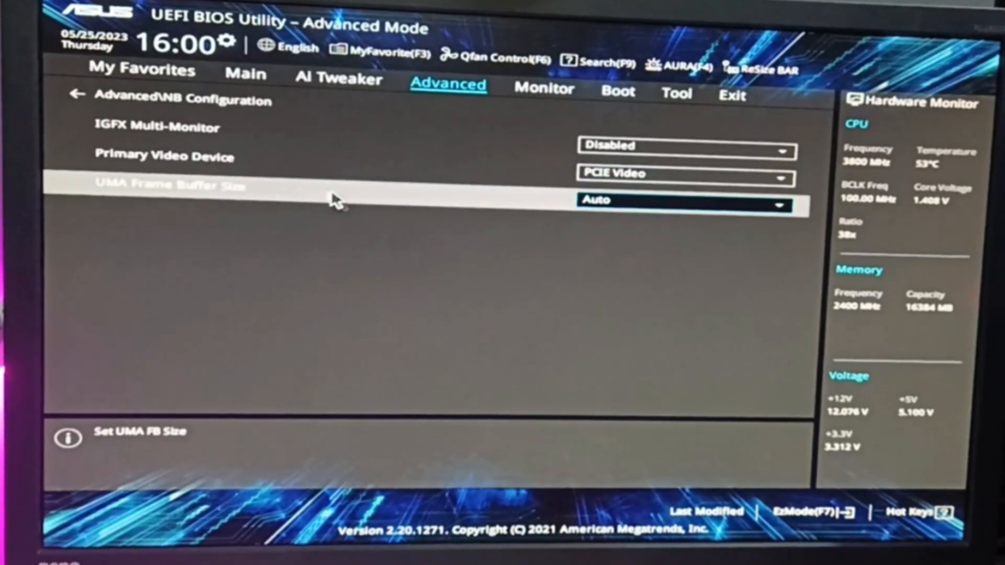
Choose 4G for UMA Frame Buffer Size, then Save Changes & Reset to reboot into Windows
{"action": "left_click", "coordinate": [682, 203]}
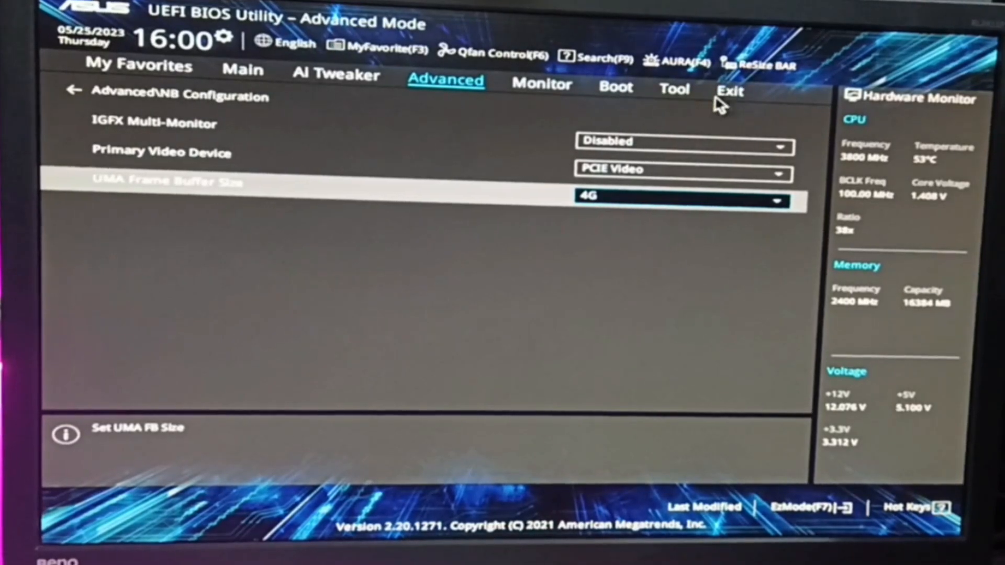
{"action": "left_click", "coordinate": [729, 92]}
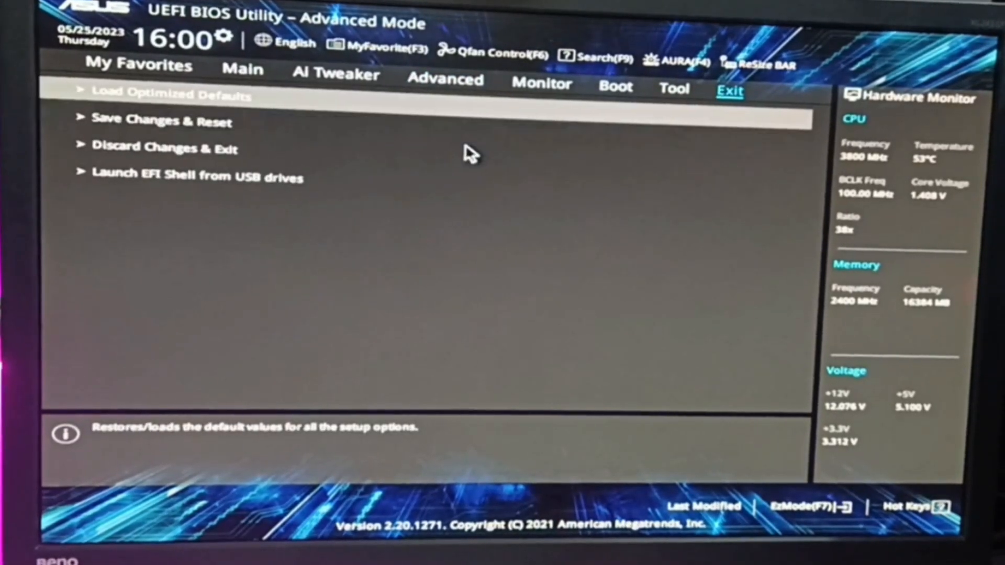
{"action": "left_click", "coordinate": [157, 122]}
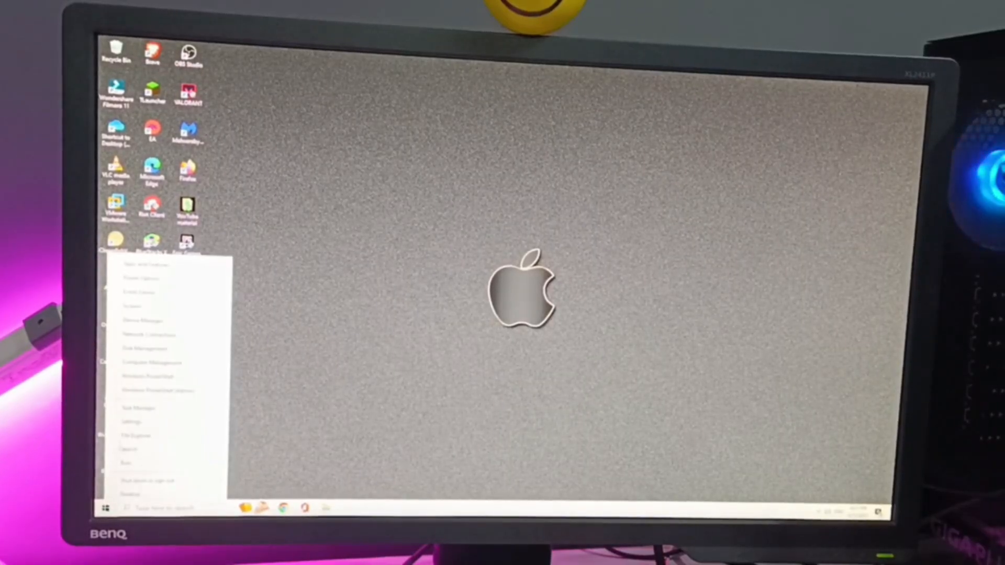
Confirm the Display 1 adapter now reports 4096 MB dedicated video memory and dismiss its properties
{"action": "left_click", "coordinate": [128, 422]}
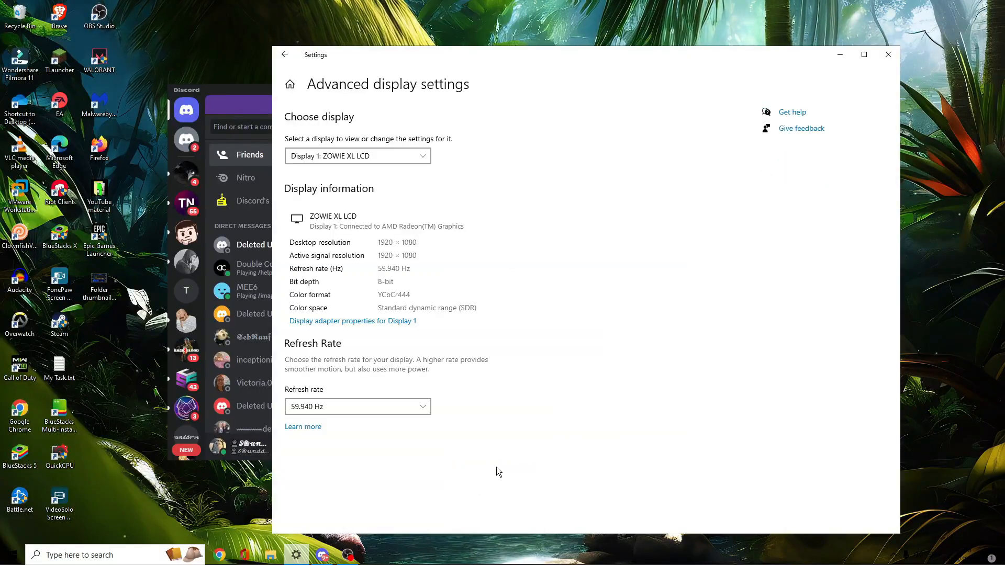
{"action": "left_click", "coordinate": [349, 321]}
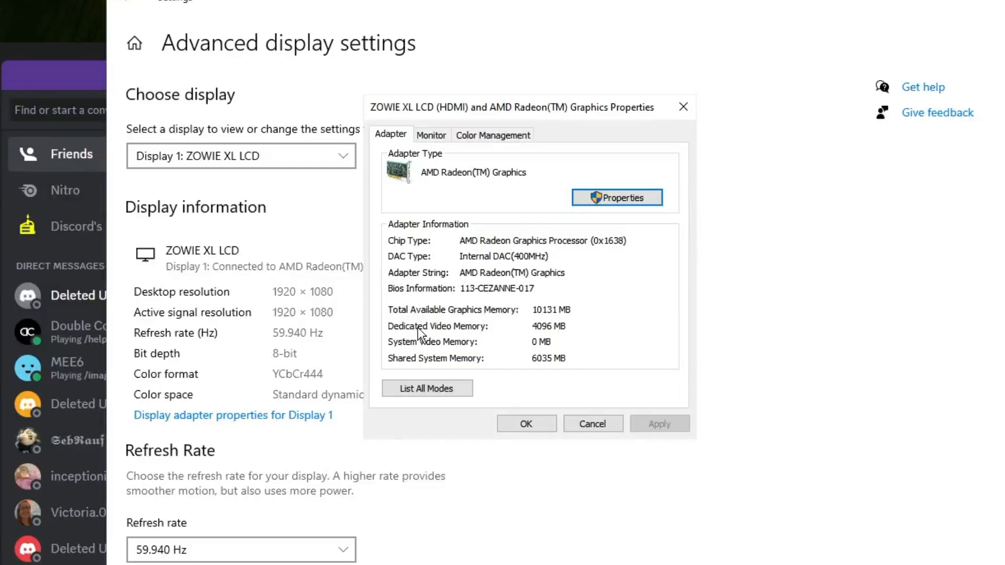
{"action": "mouse_move", "coordinate": [541, 339]}
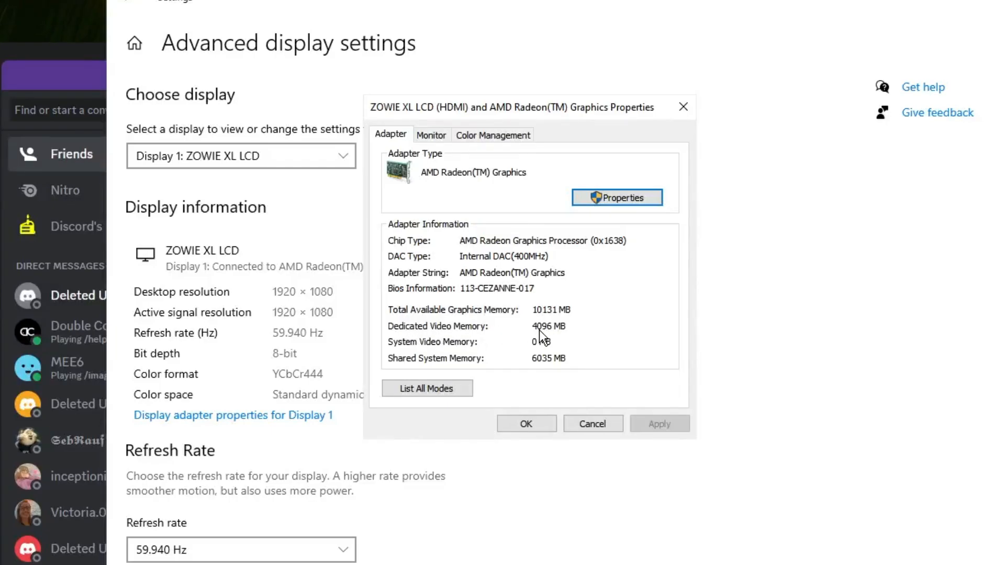
{"action": "mouse_move", "coordinate": [560, 341]}
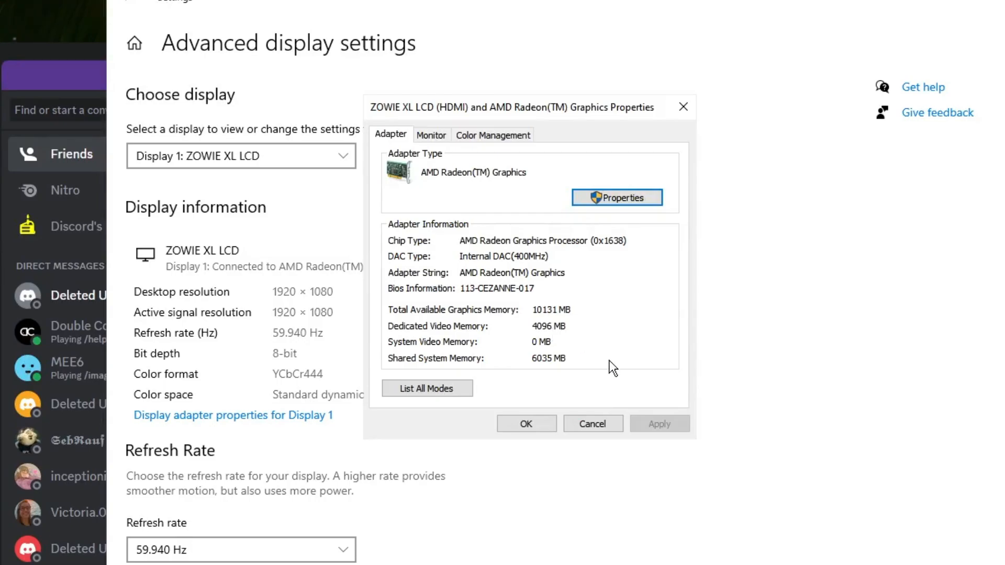
{"action": "mouse_move", "coordinate": [612, 349]}
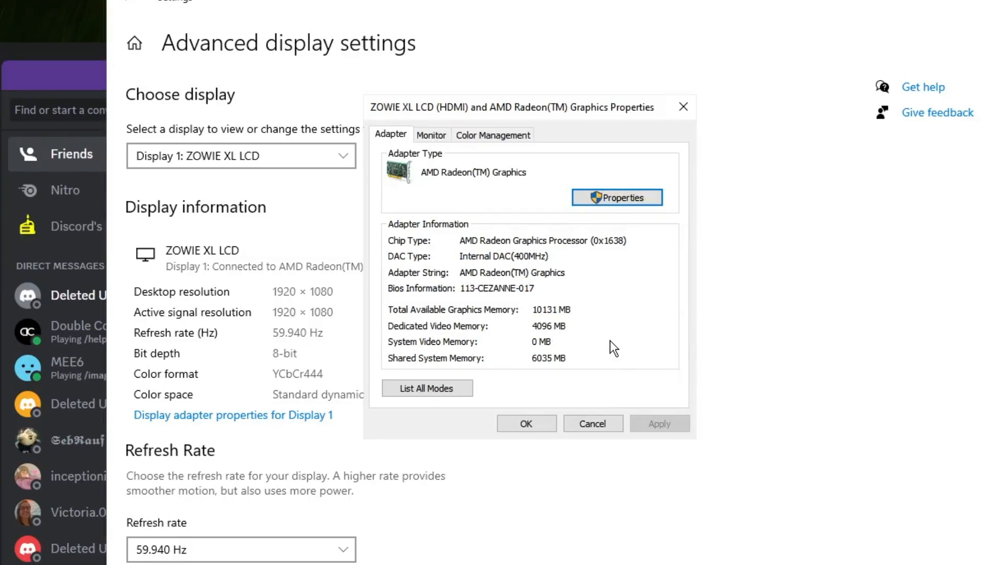
{"action": "mouse_move", "coordinate": [594, 346]}
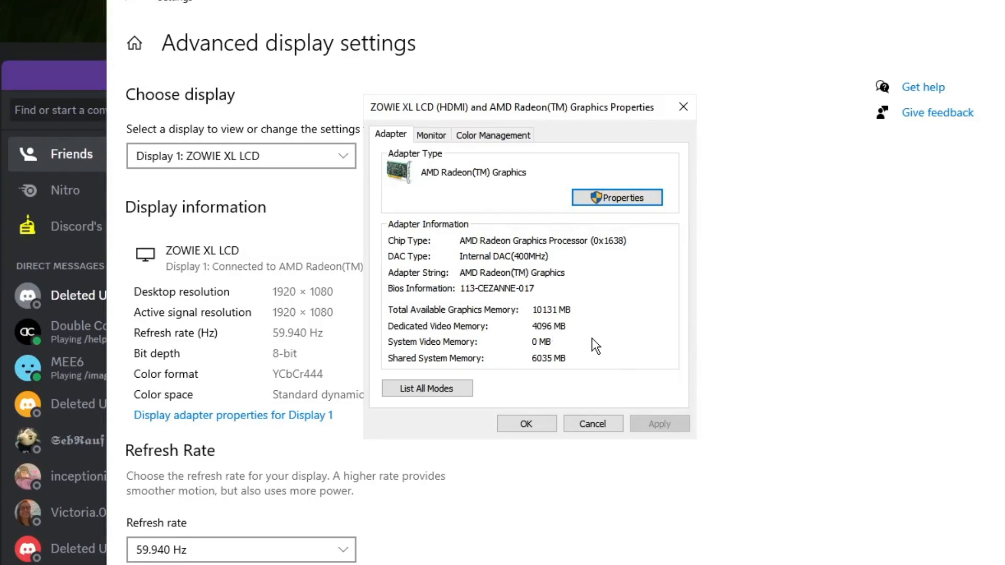
{"action": "mouse_move", "coordinate": [568, 383]}
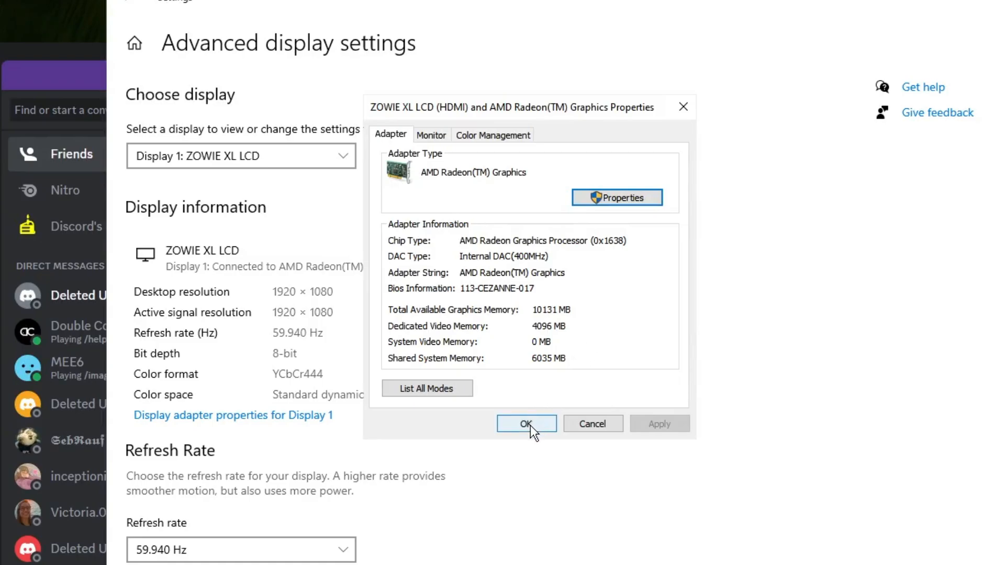
{"action": "left_click", "coordinate": [526, 422]}
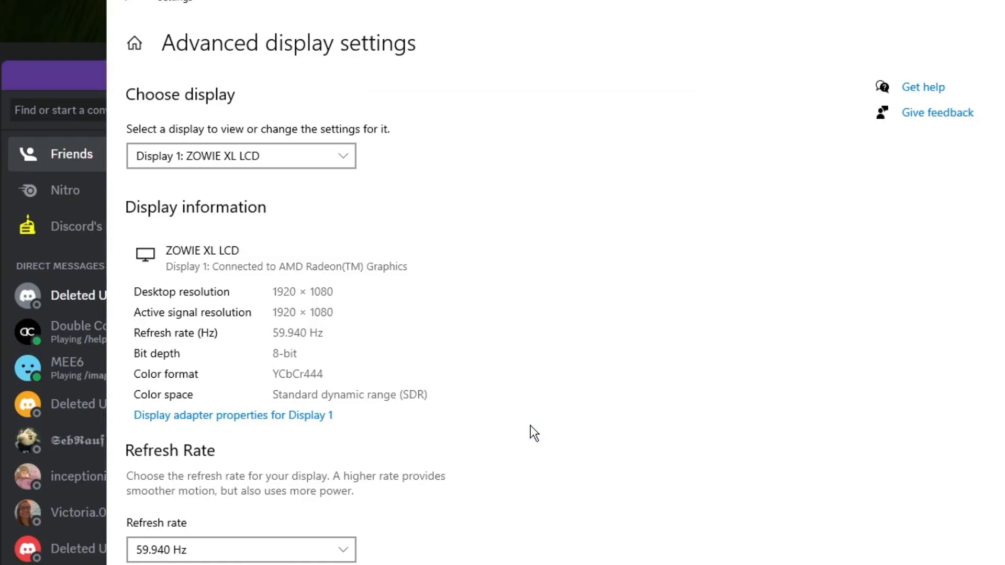
{"action": "mouse_move", "coordinate": [554, 380]}
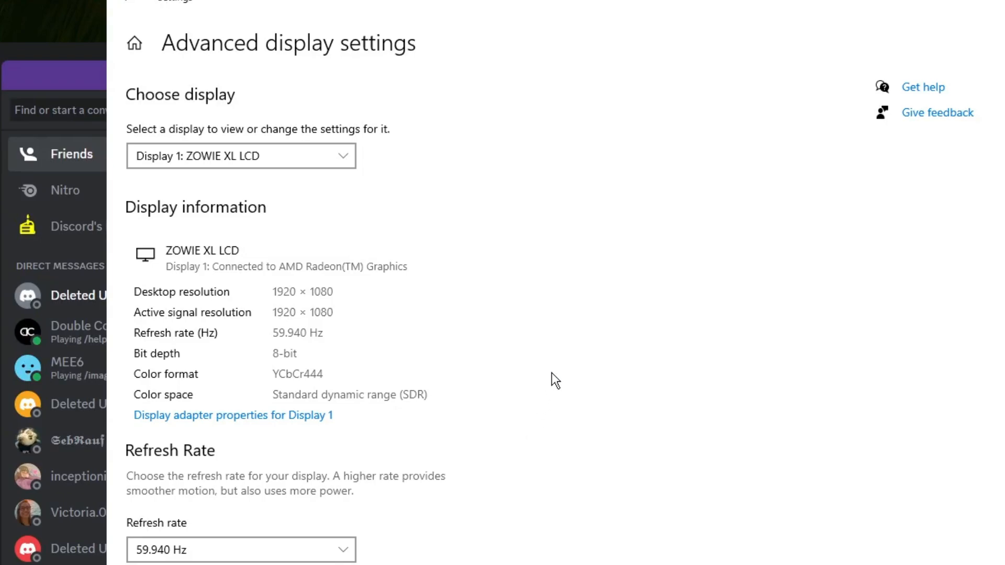